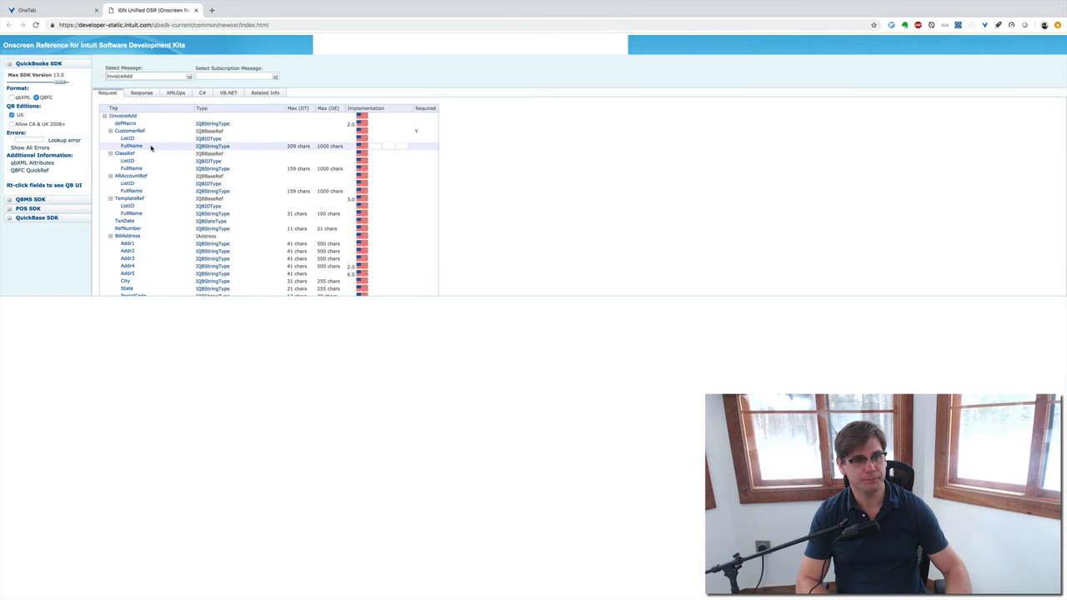
- Keep InvoiceAdd as the selected request message and switch the Format to qbXML
left_click(190, 77)
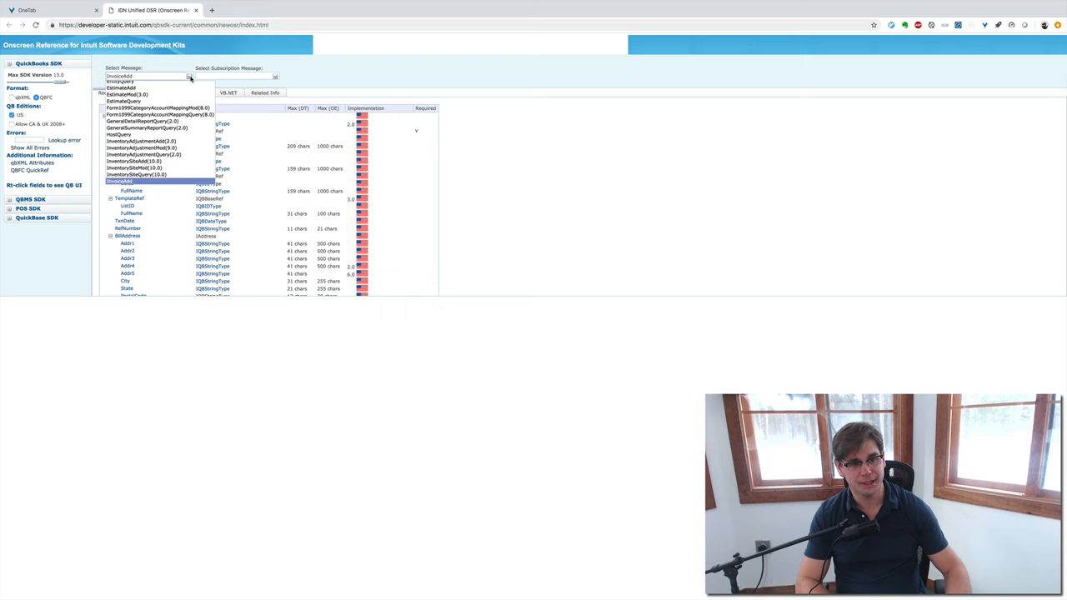
left_click(120, 180)
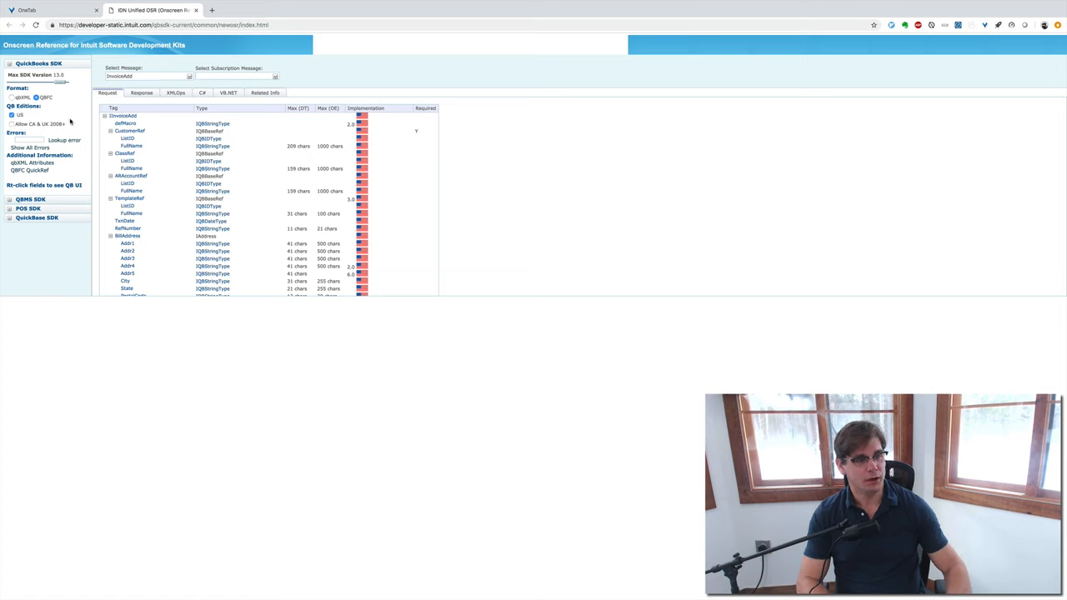
left_click(14, 97)
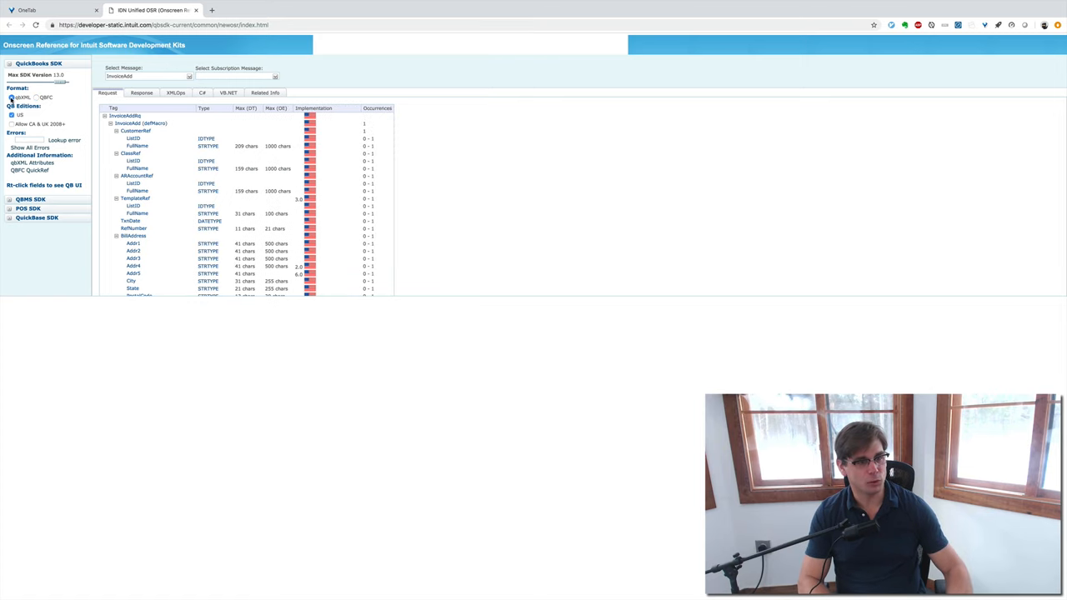
left_click(12, 96)
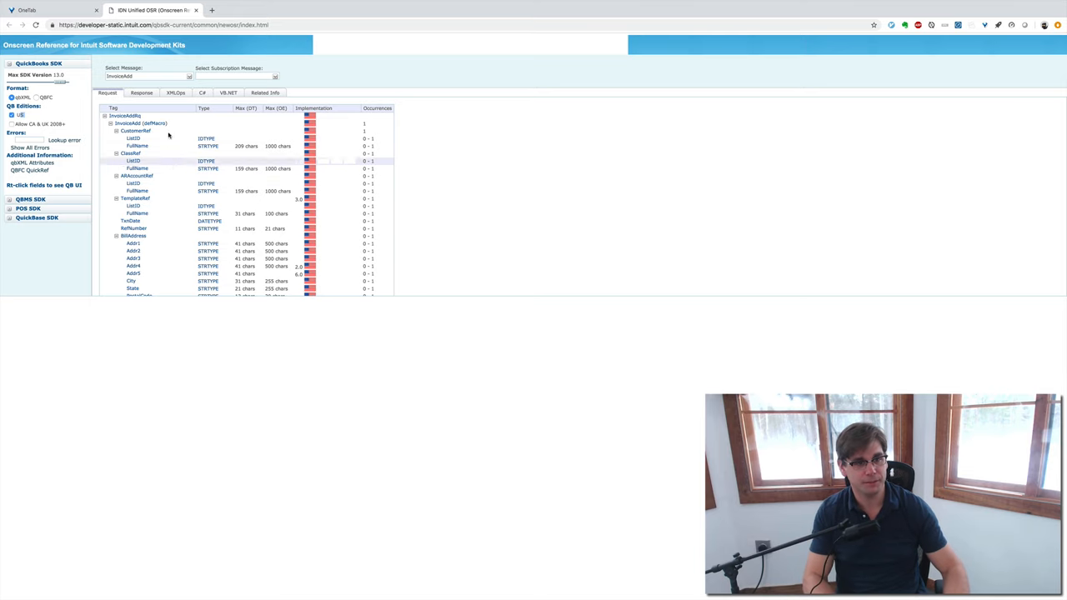
left_click(175, 93)
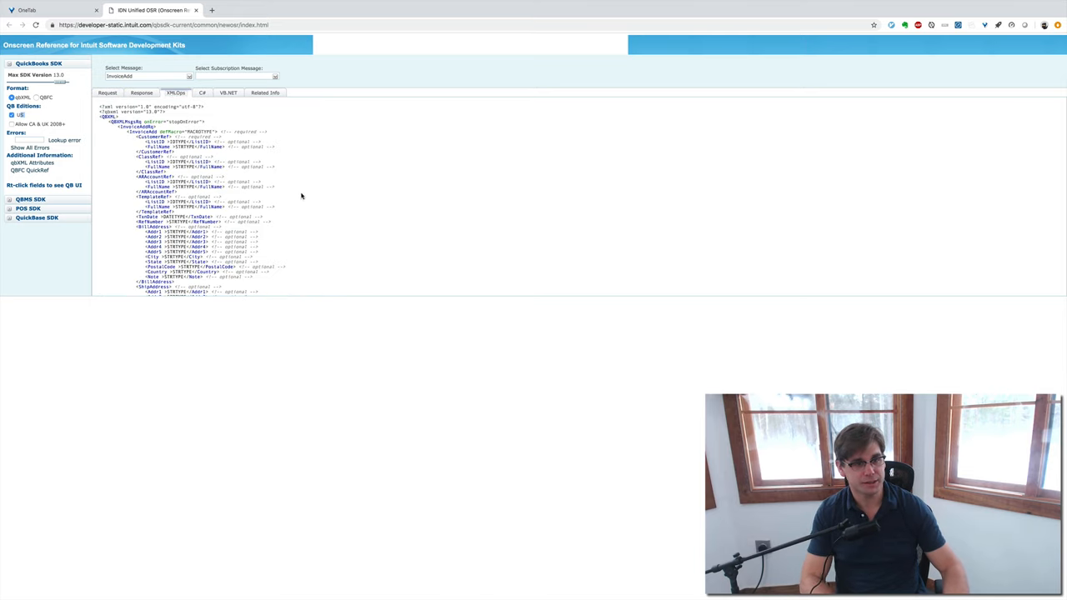
mouse_move(304, 197)
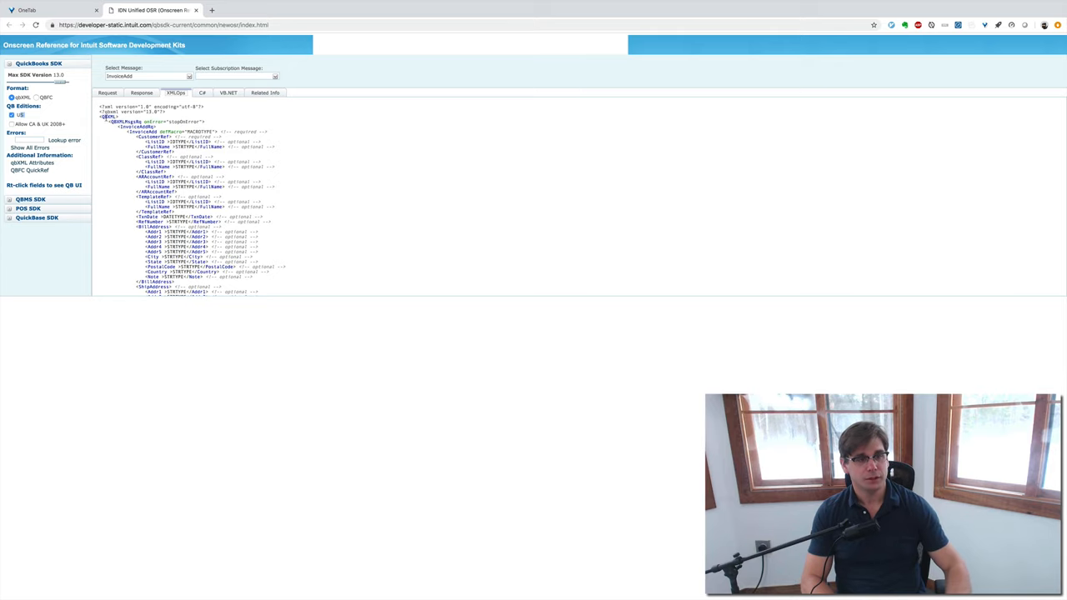
left_click(106, 94)
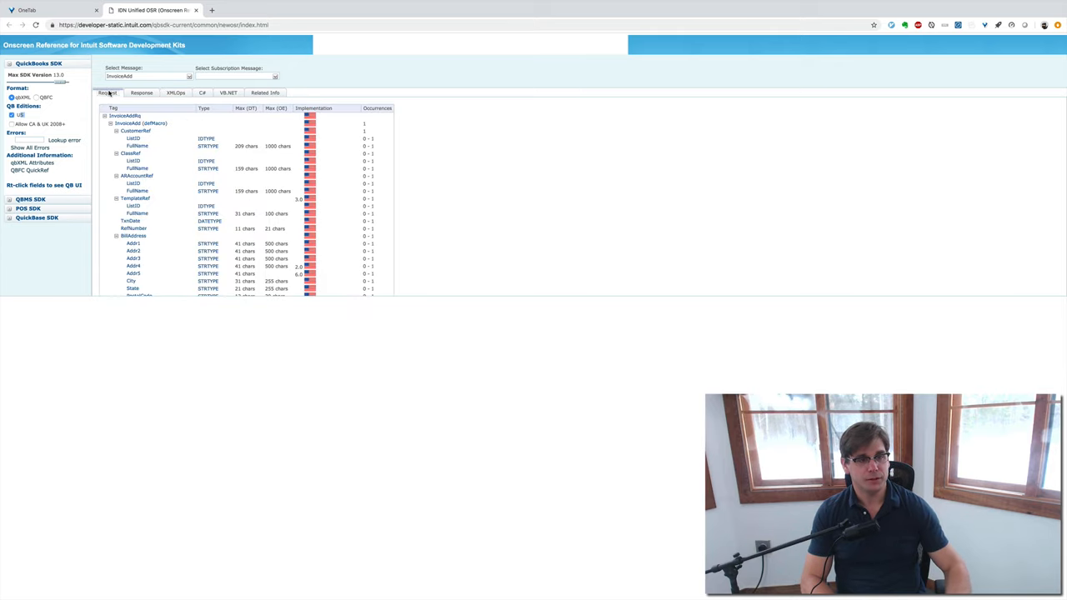
- Show the IDTYPE data-type explanation for an InvoiceAdd field in the Type column
left_click(162, 189)
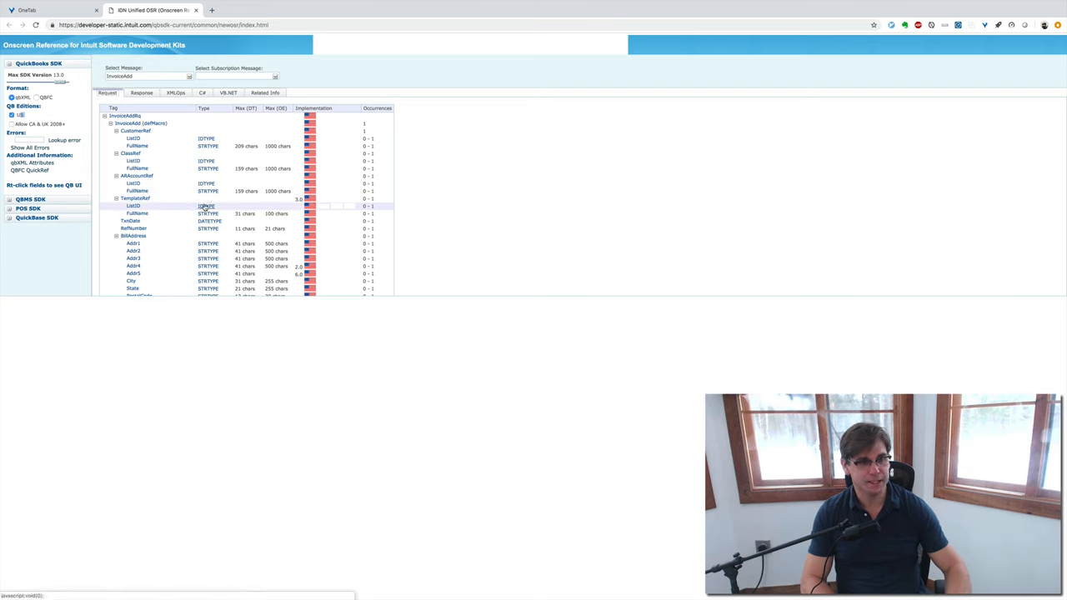
mouse_move(207, 207)
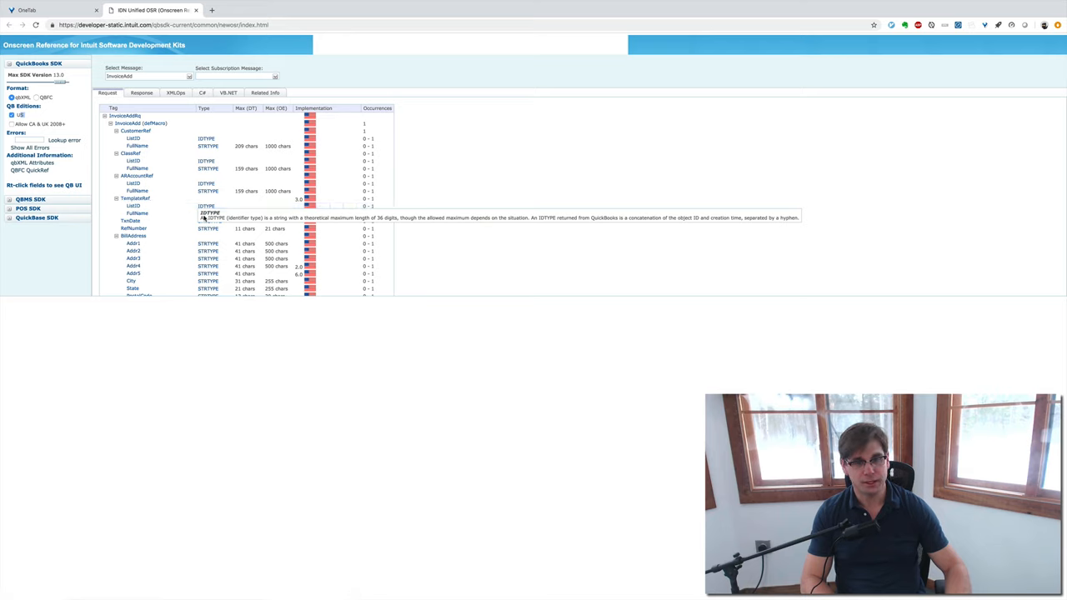
mouse_move(246, 223)
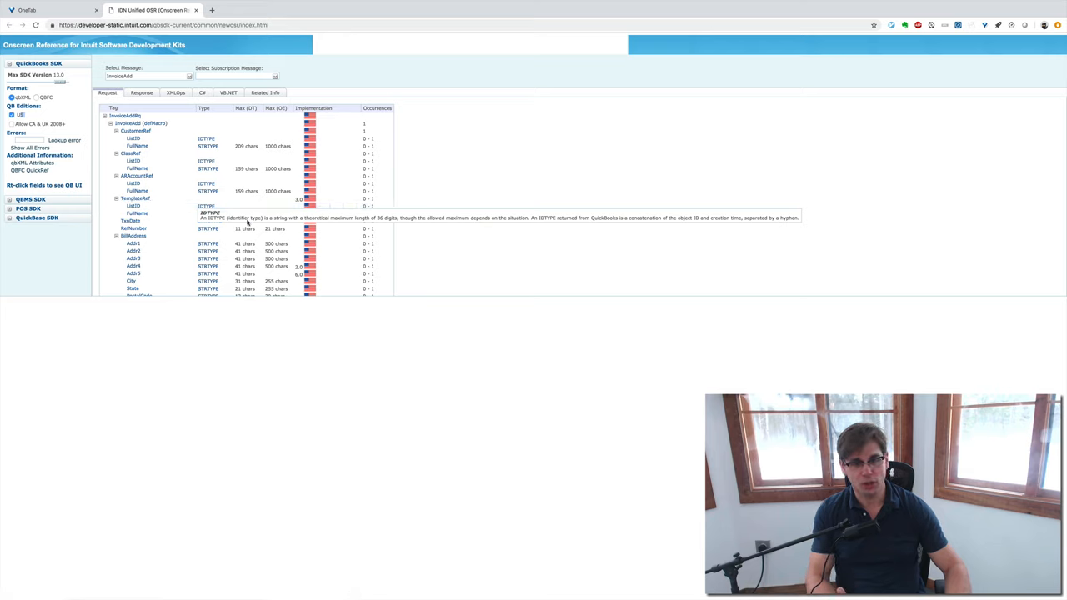